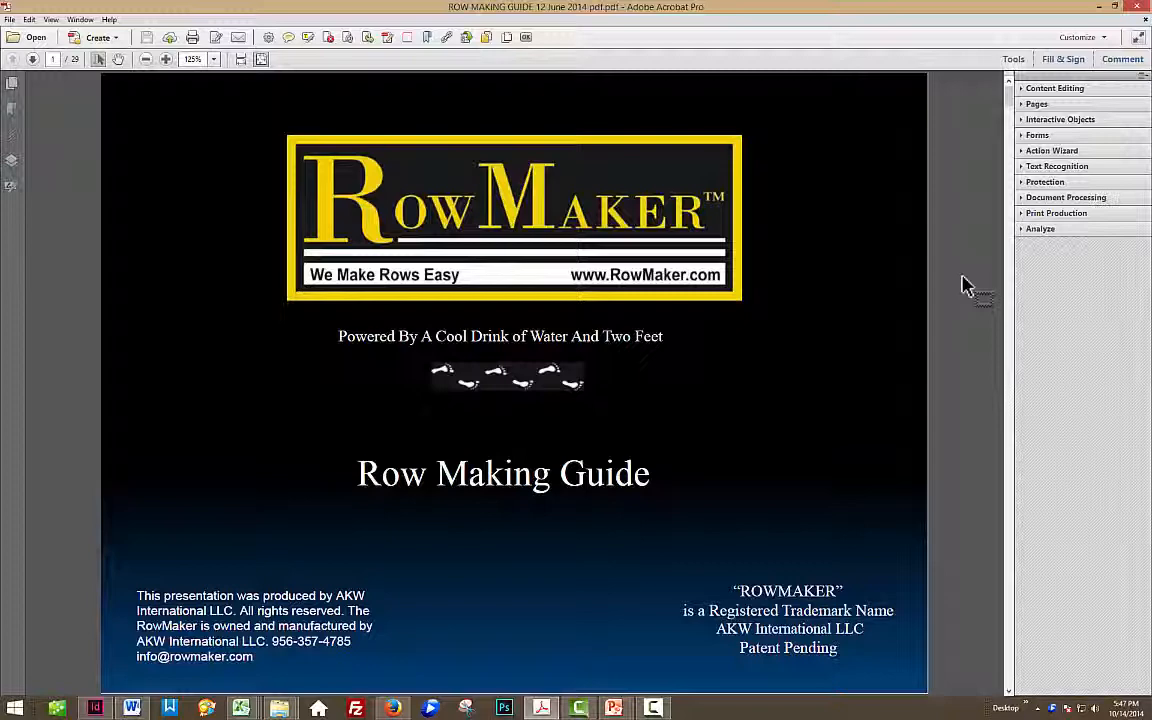
mouse_move(984, 280)
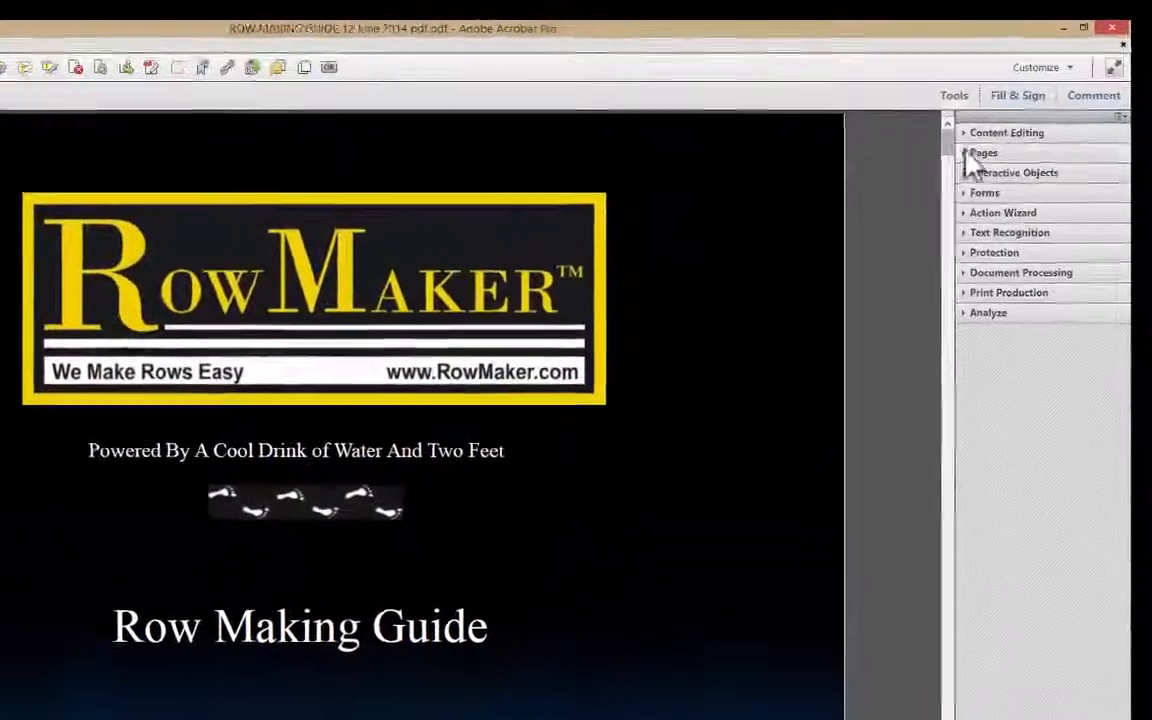
Expand the Pages section of the Content Editing tools beside the title page
click(1006, 132)
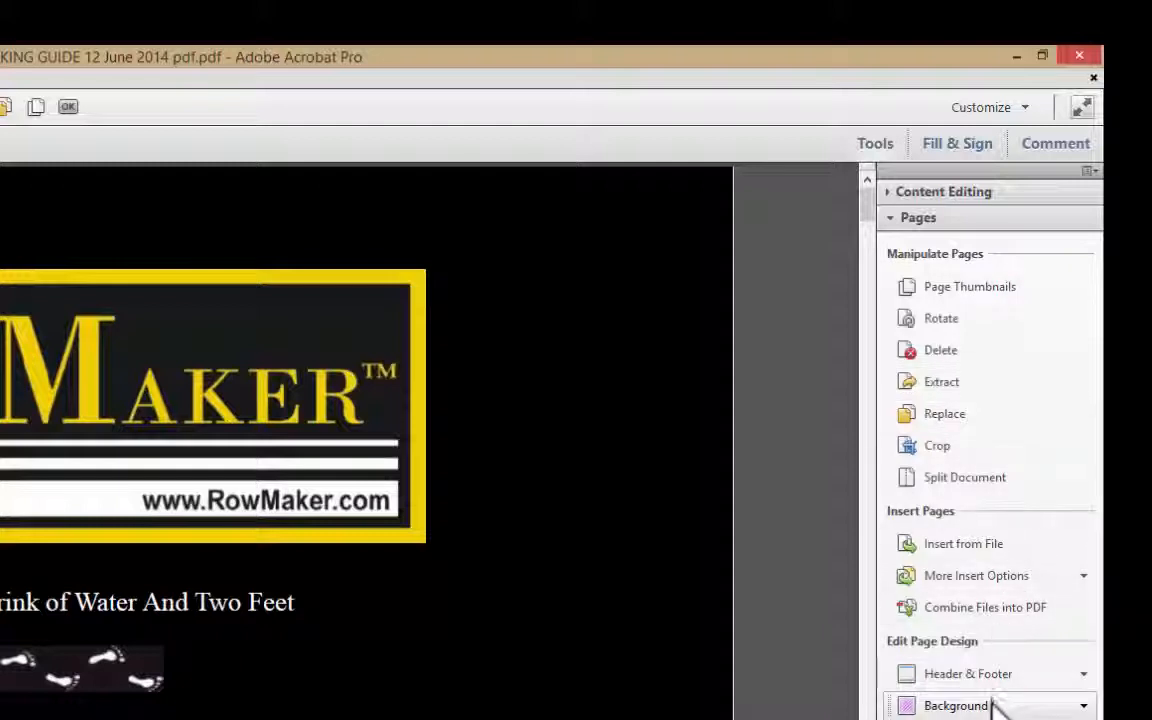
mouse_move(978, 578)
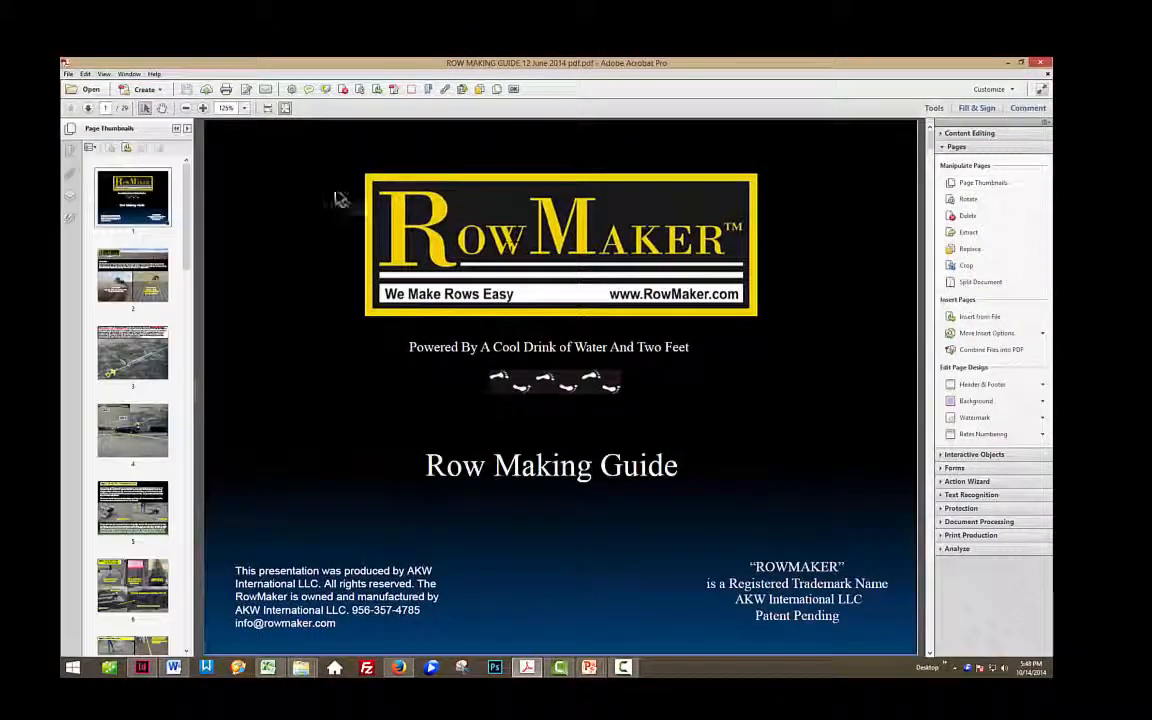
mouse_move(184, 458)
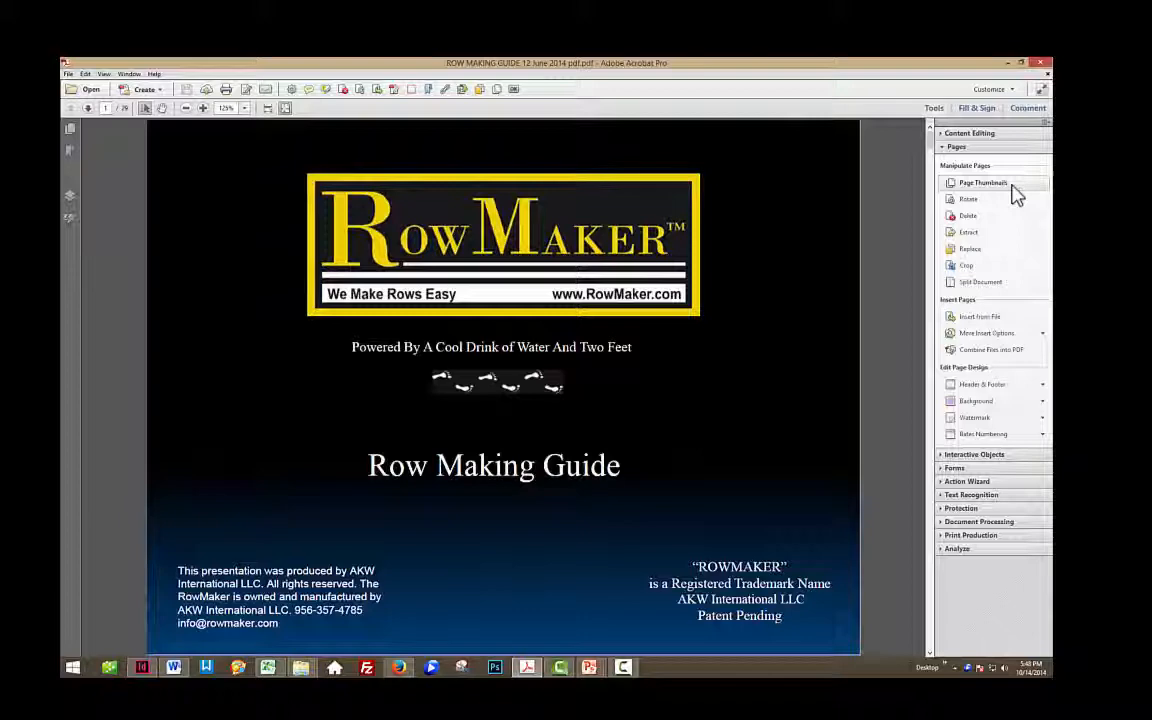
click(984, 182)
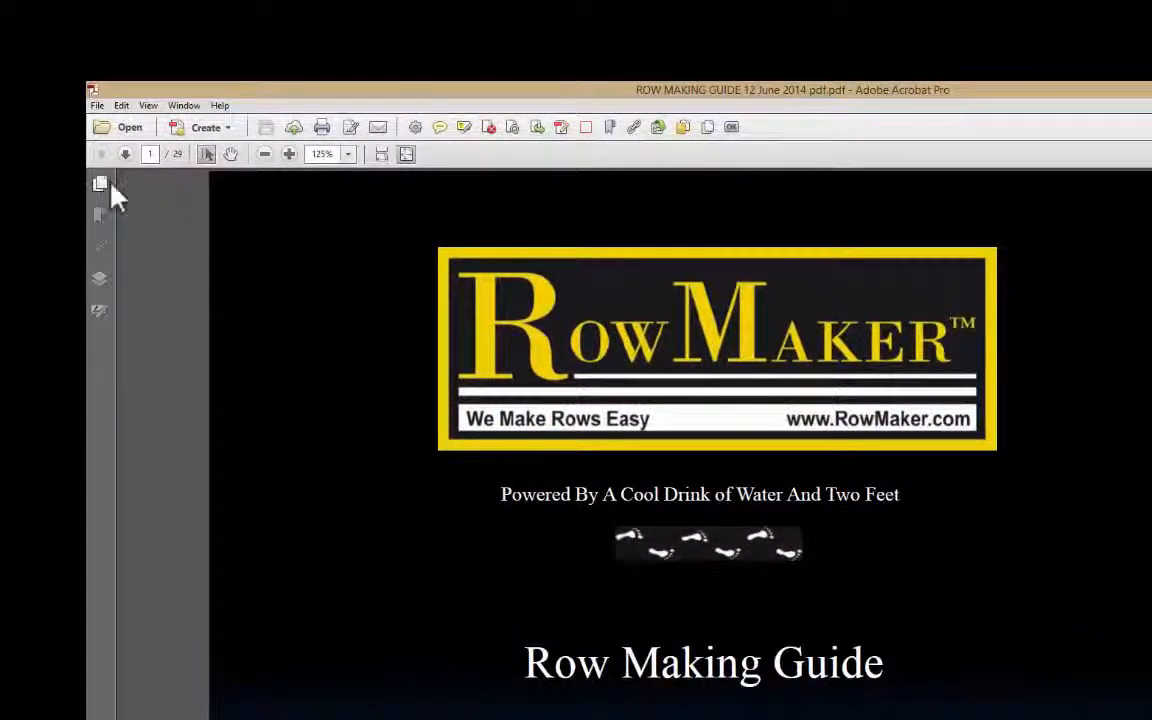
click(100, 184)
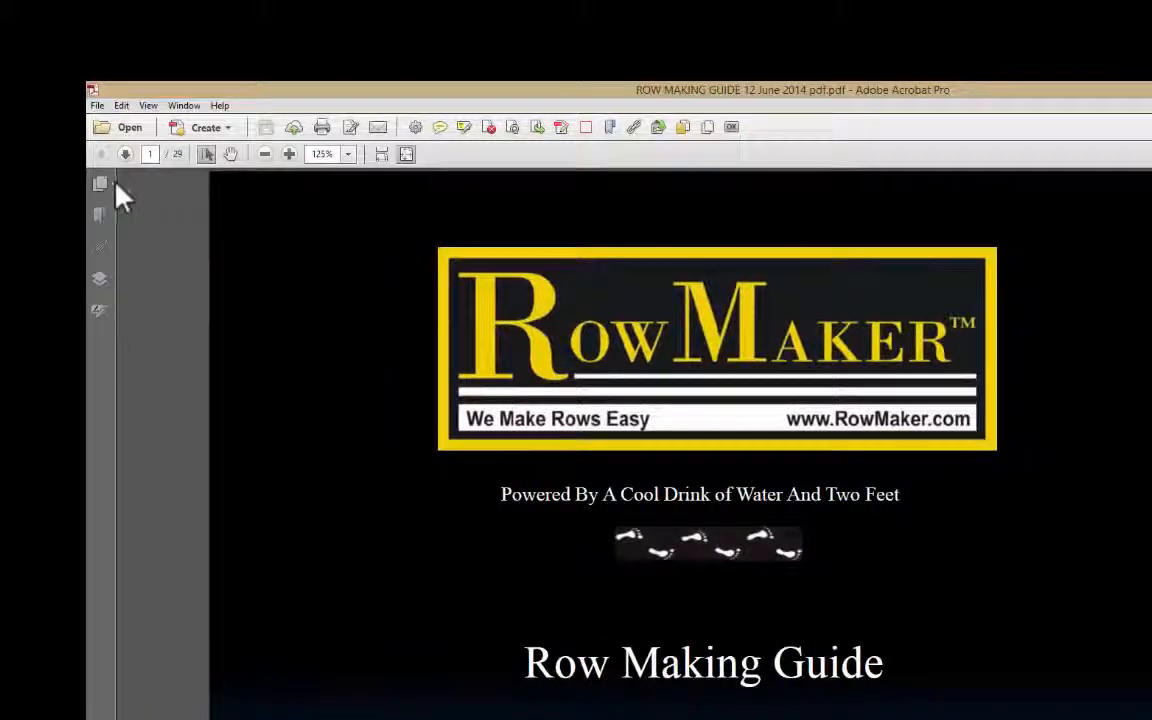
mouse_move(100, 184)
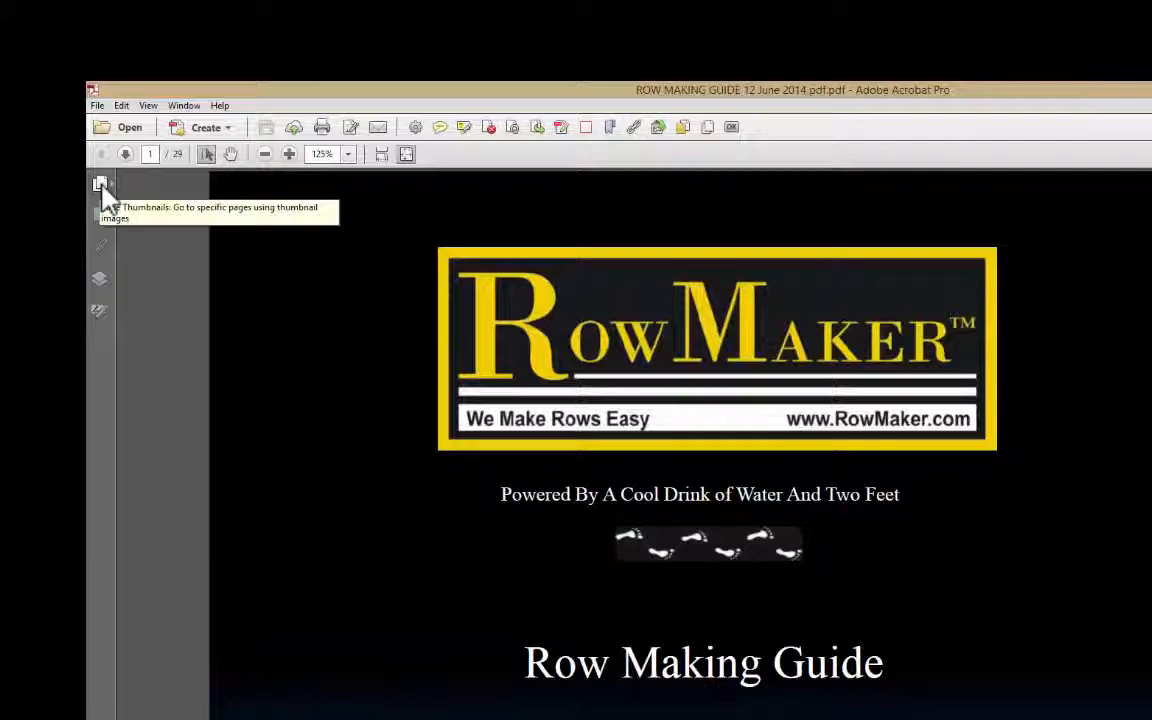
click(100, 184)
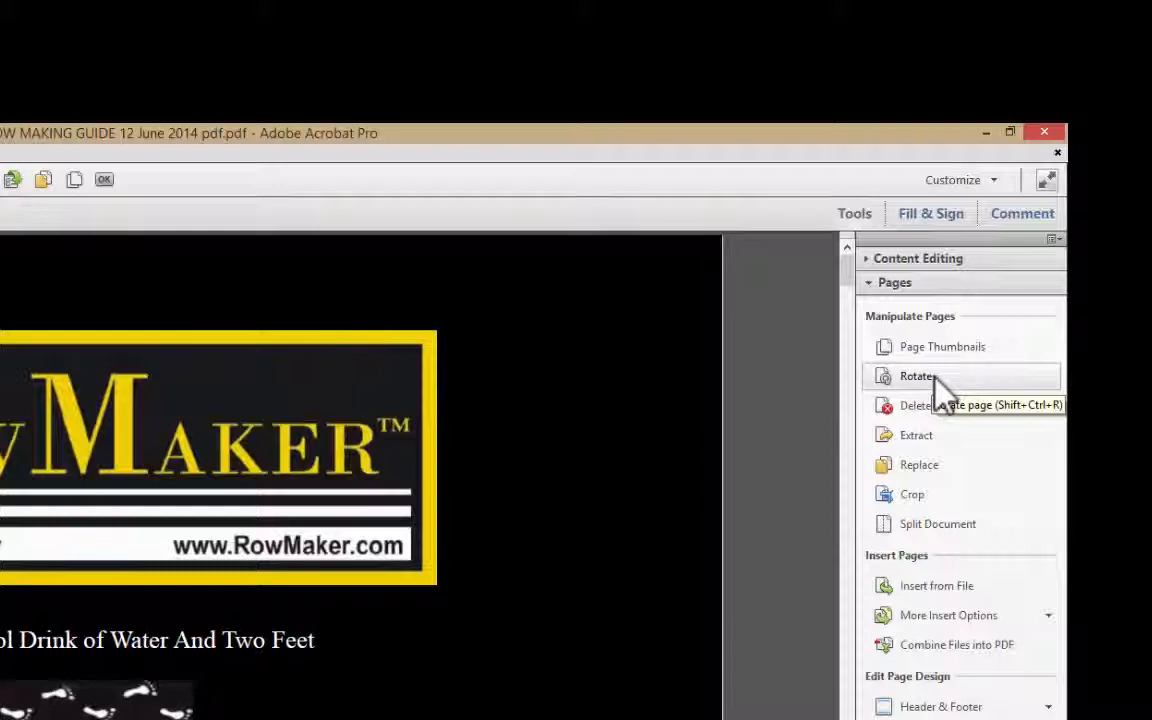
Rotate page 1 only by 180 degrees, all orientations included, and confirm
click(916, 376)
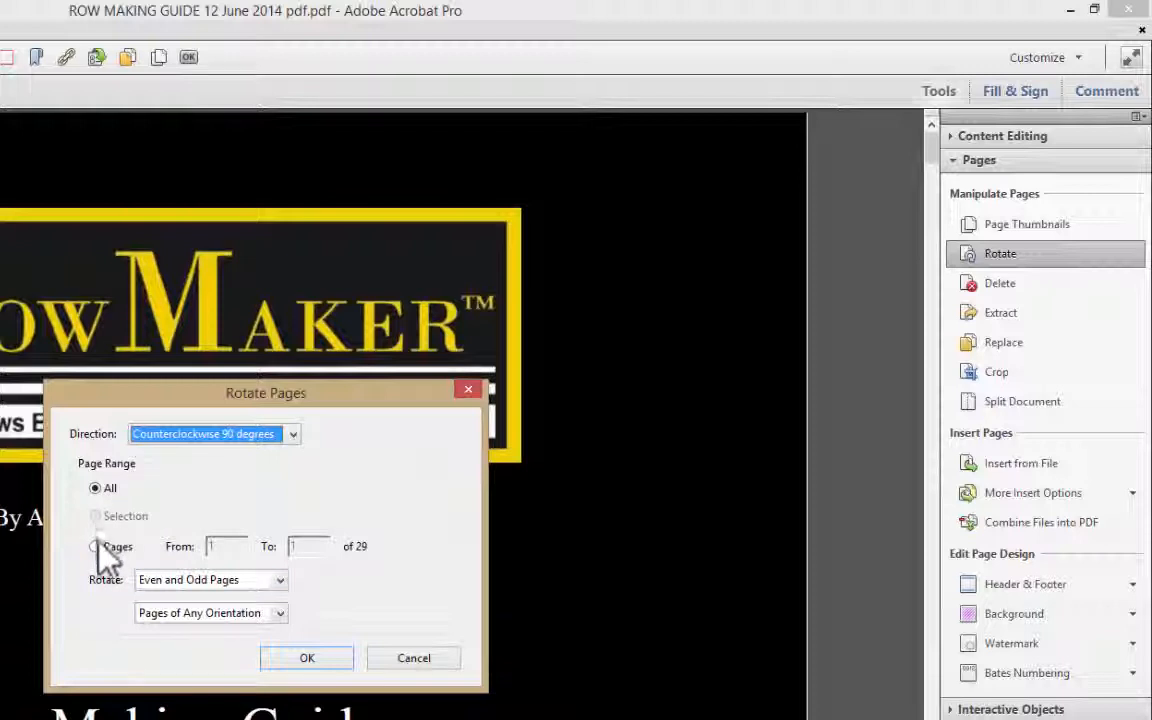
click(96, 546)
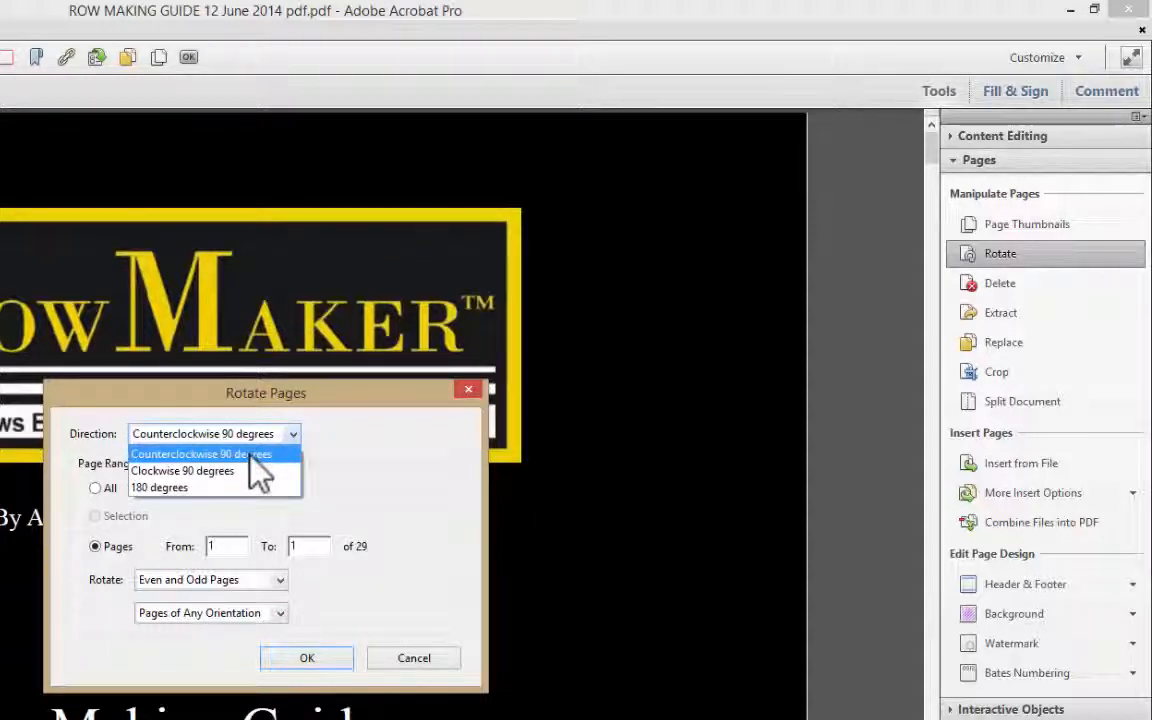
click(182, 470)
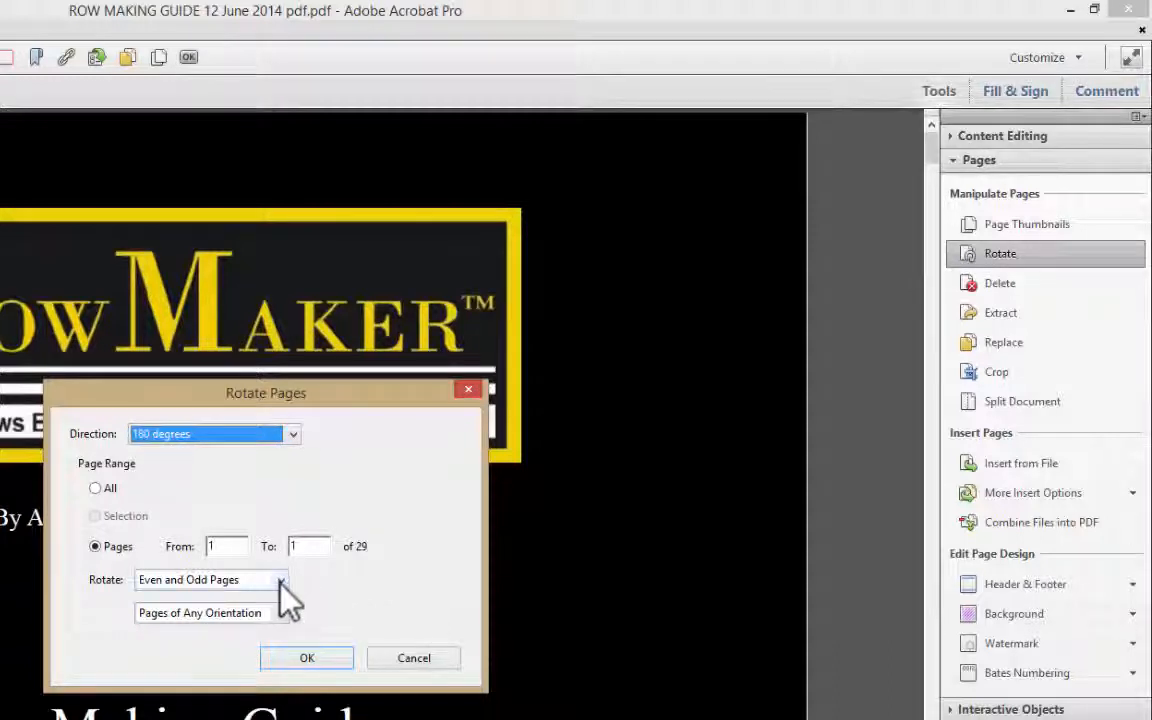
click(280, 580)
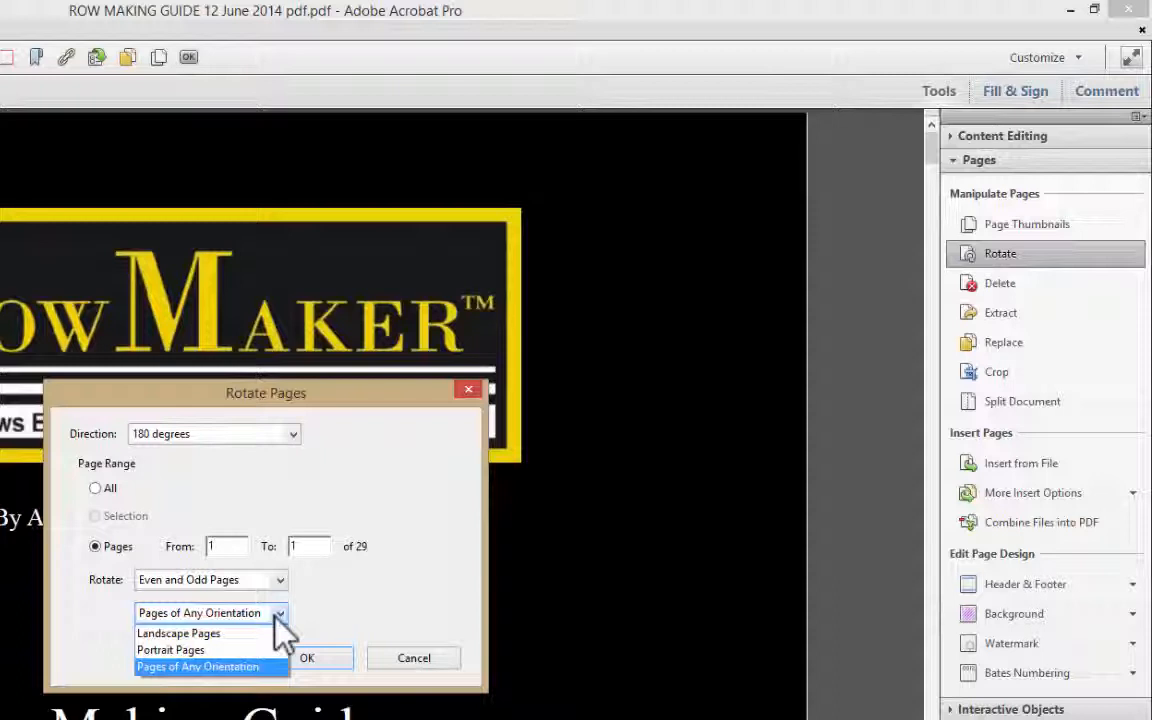
click(198, 666)
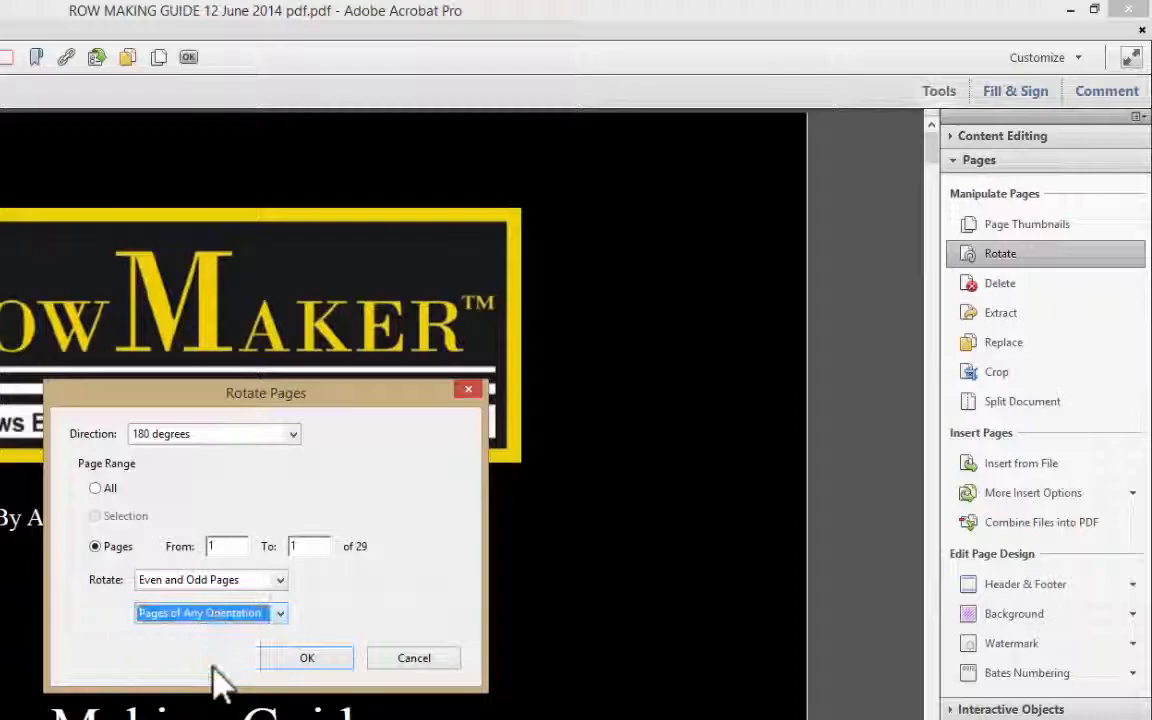
click(306, 656)
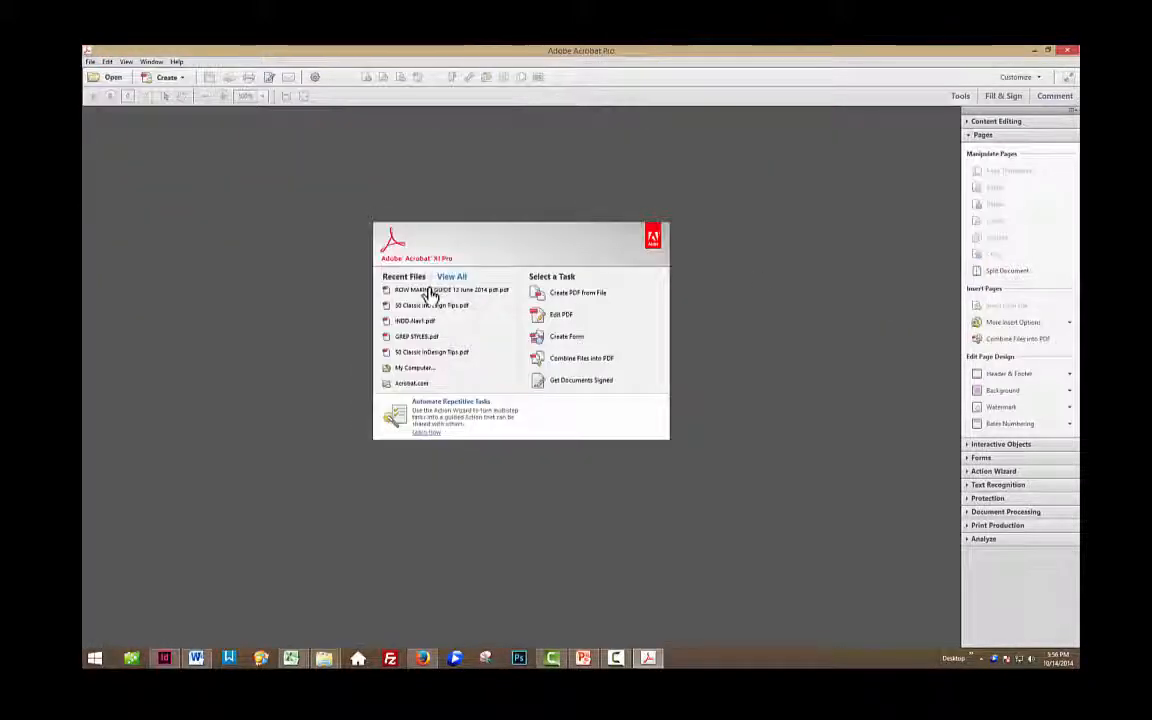
Reopen the RowMaker guide from recent files and rotate its upside-down first page 180 degrees upright
click(450, 290)
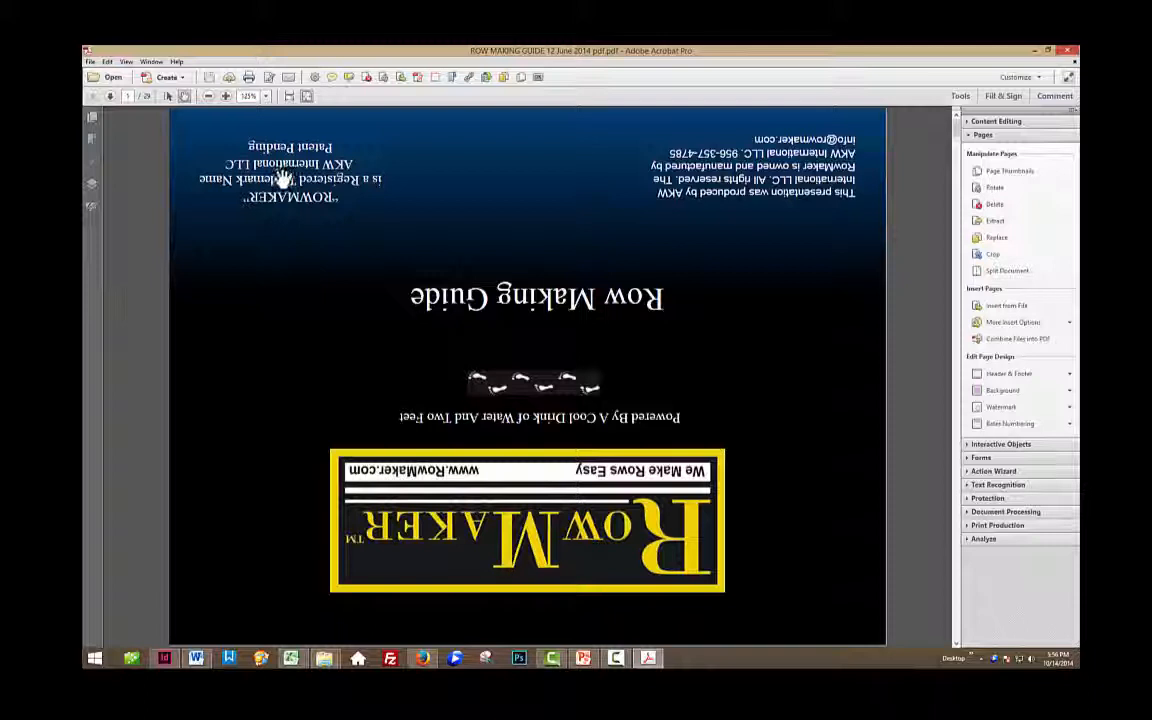
mouse_move(860, 190)
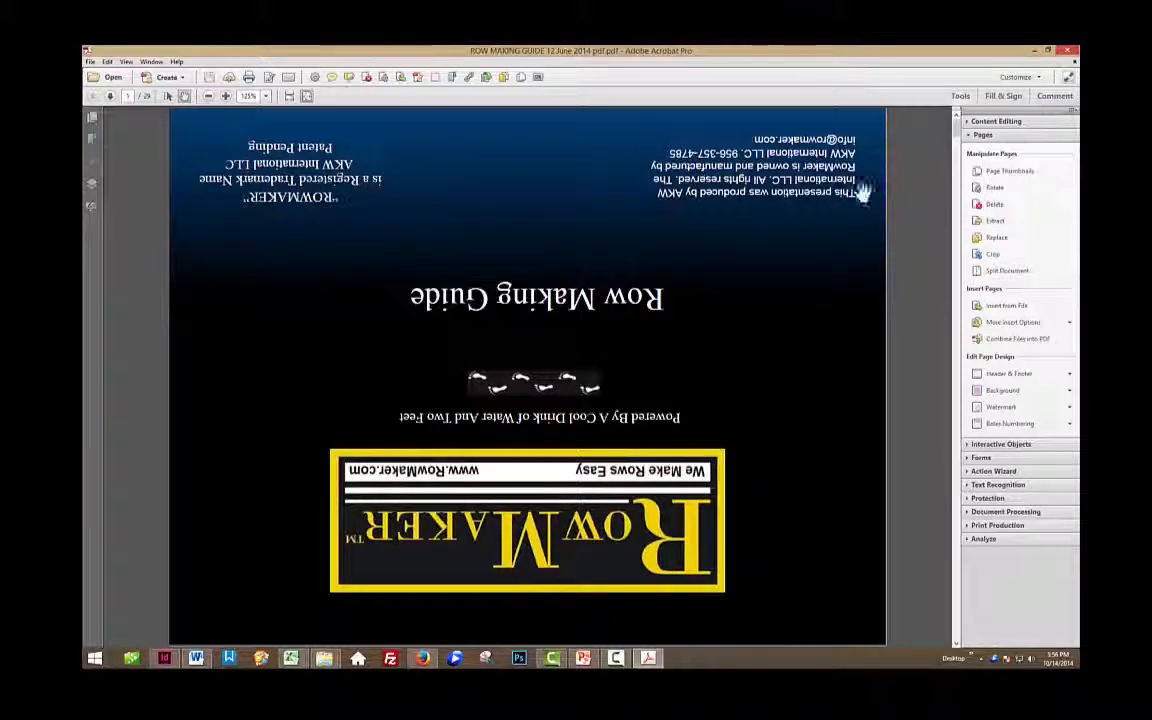
mouse_move(408, 104)
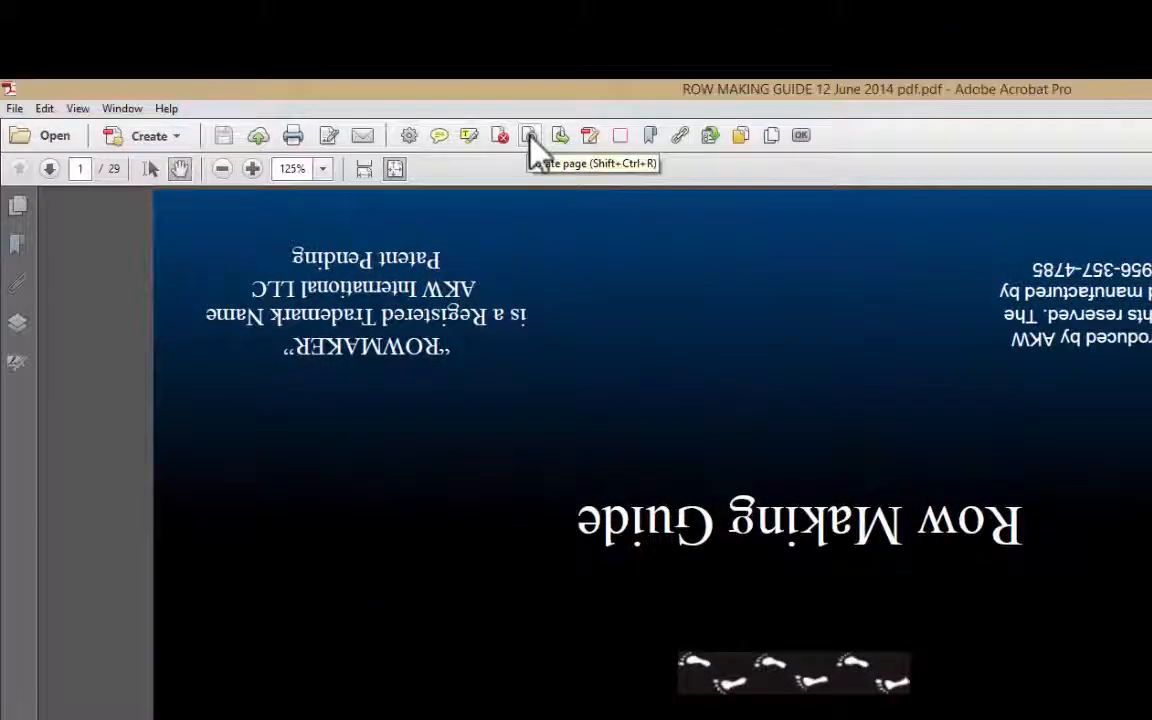
click(528, 136)
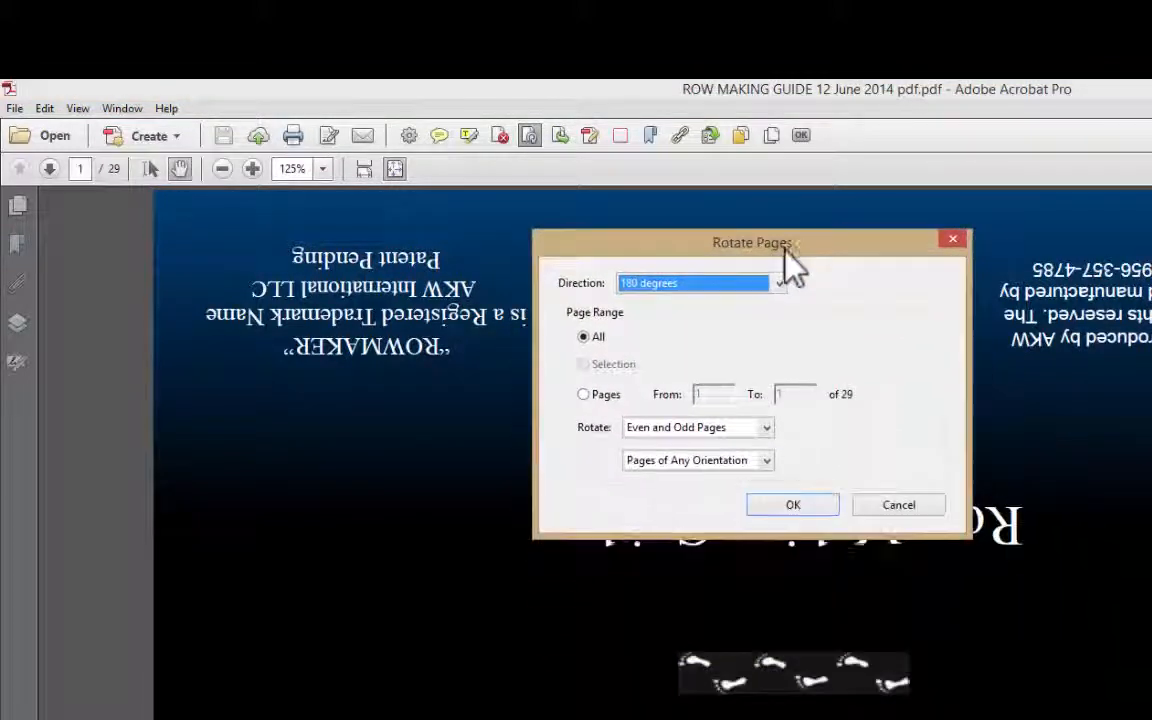
mouse_move(860, 276)
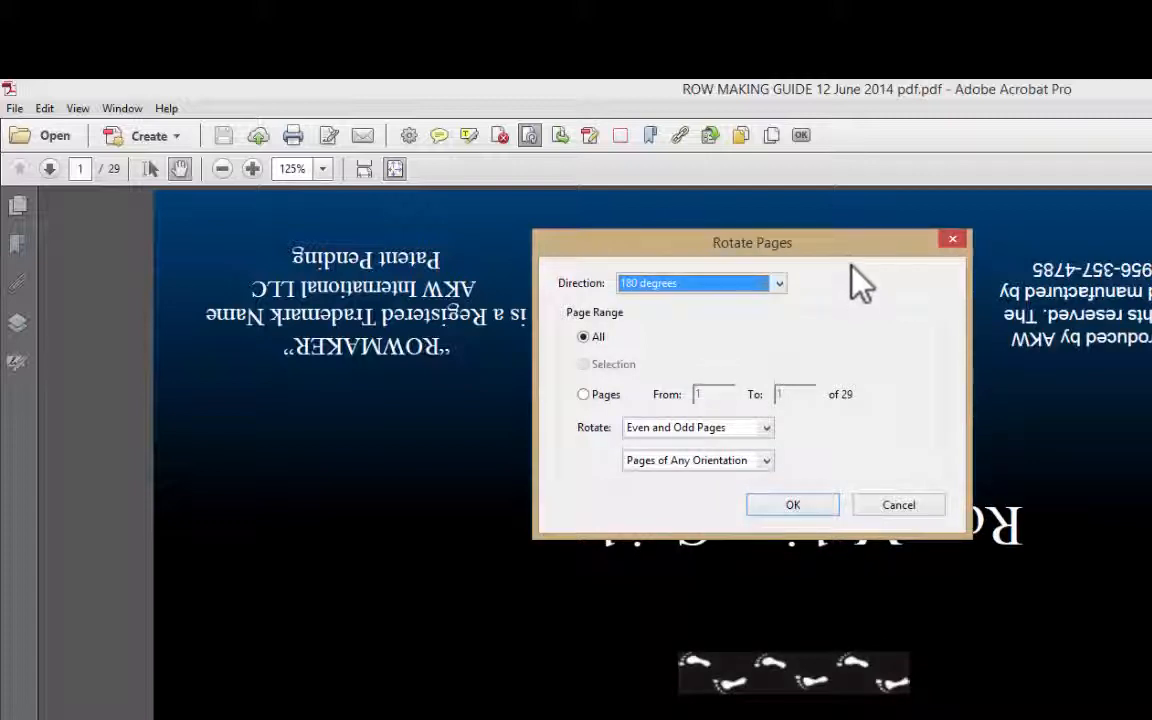
mouse_move(792, 504)
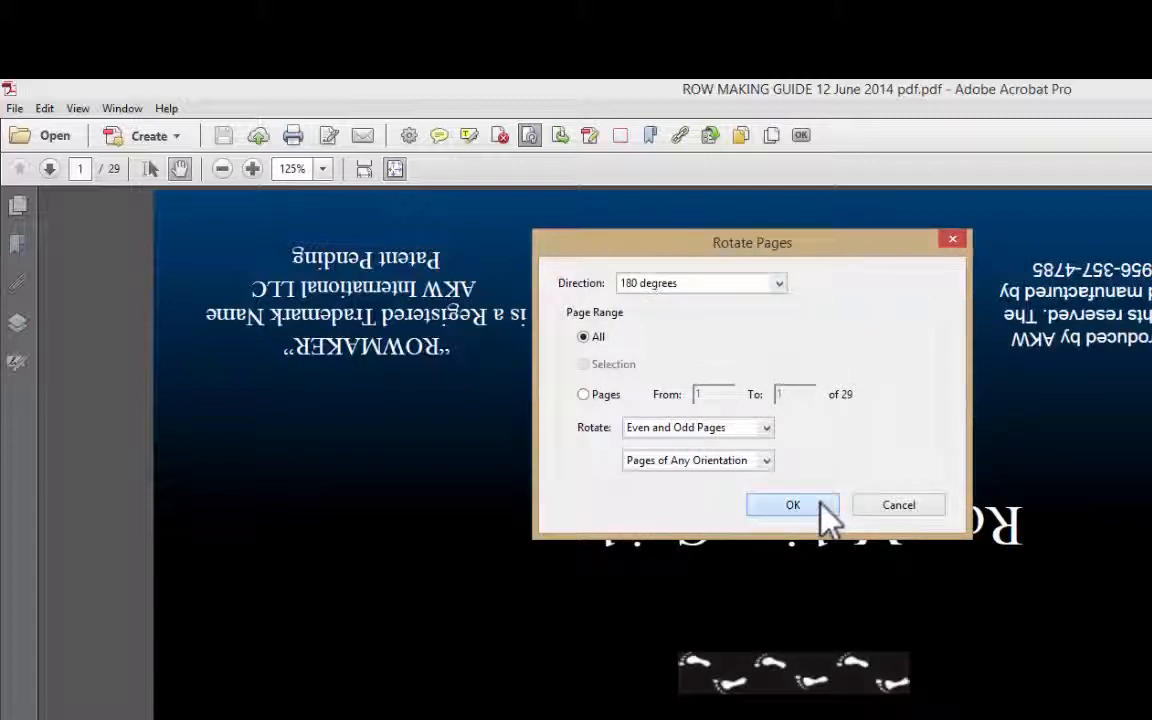
click(792, 504)
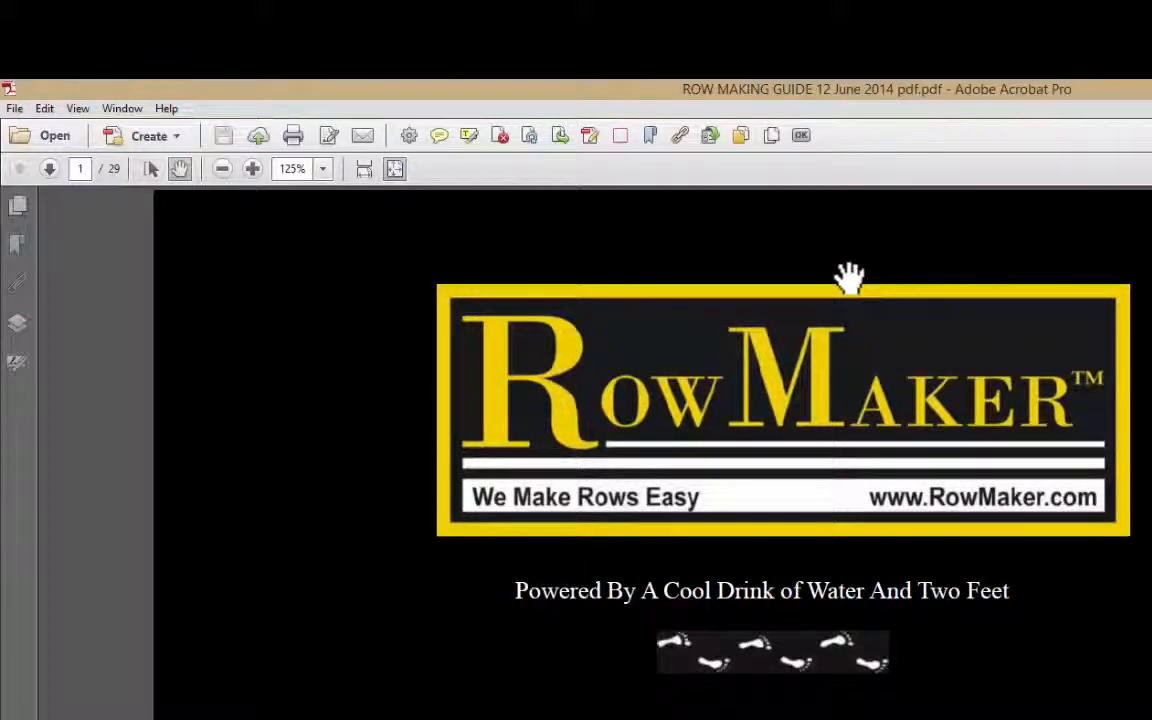
mouse_move(864, 144)
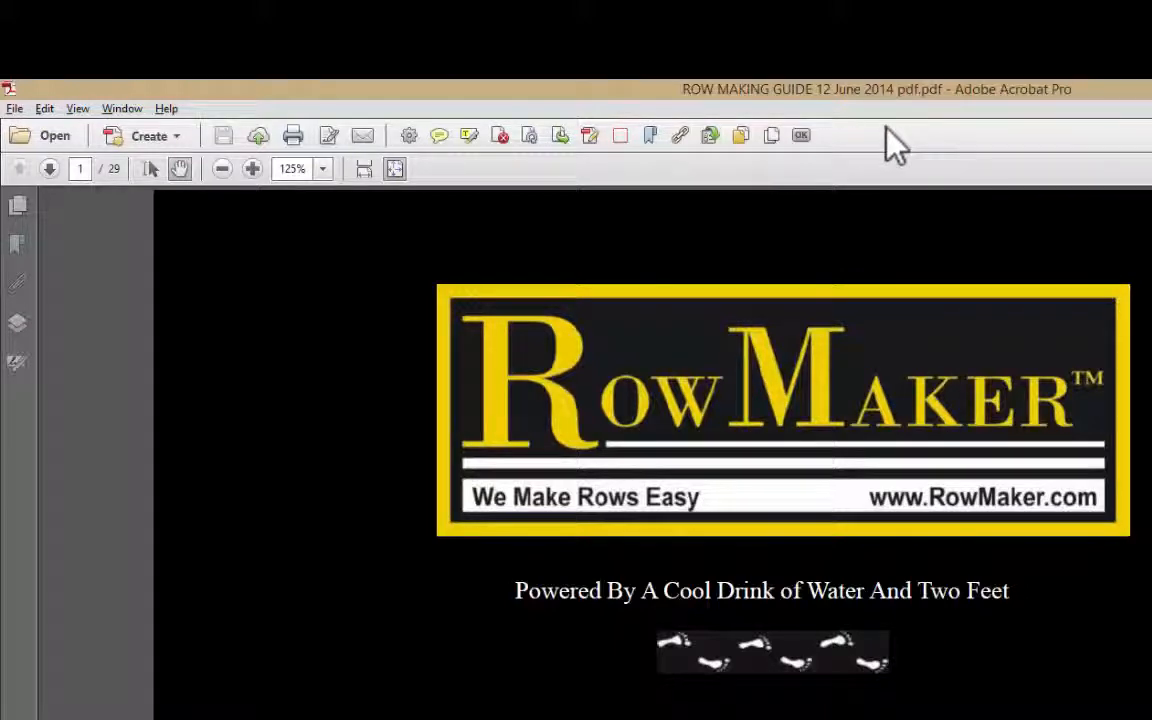
Open Edit Current Tool Set from the toolbar menu and expand the Pages category
right_click(890, 140)
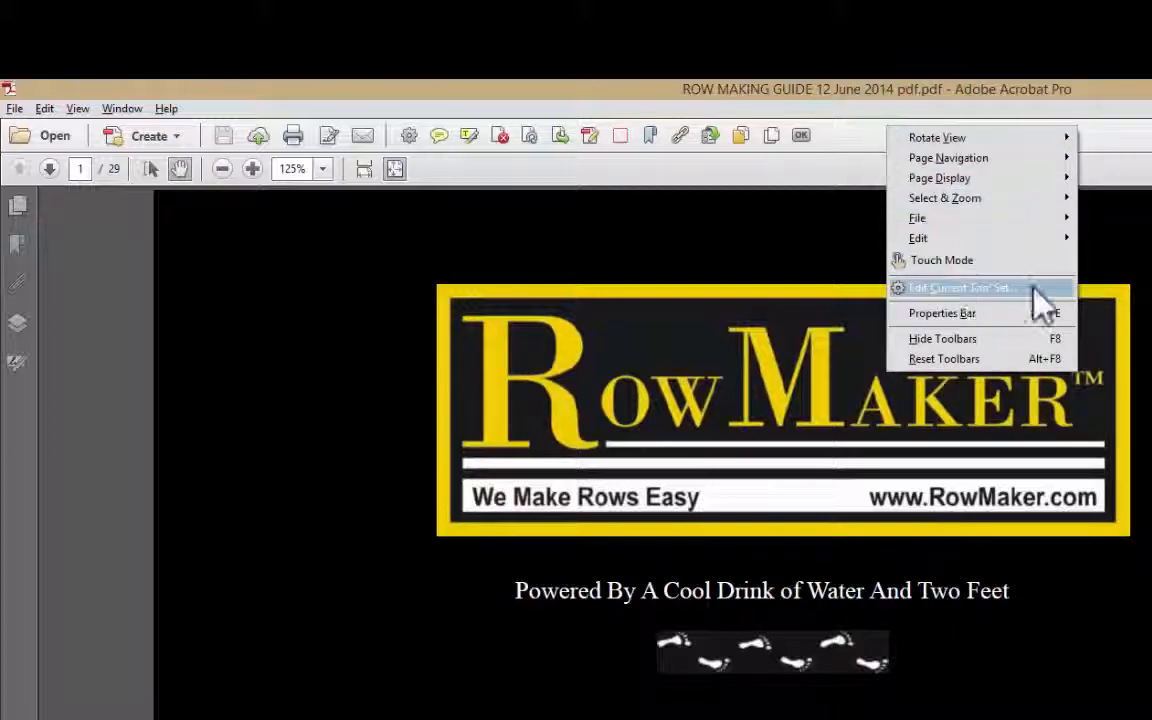
click(962, 288)
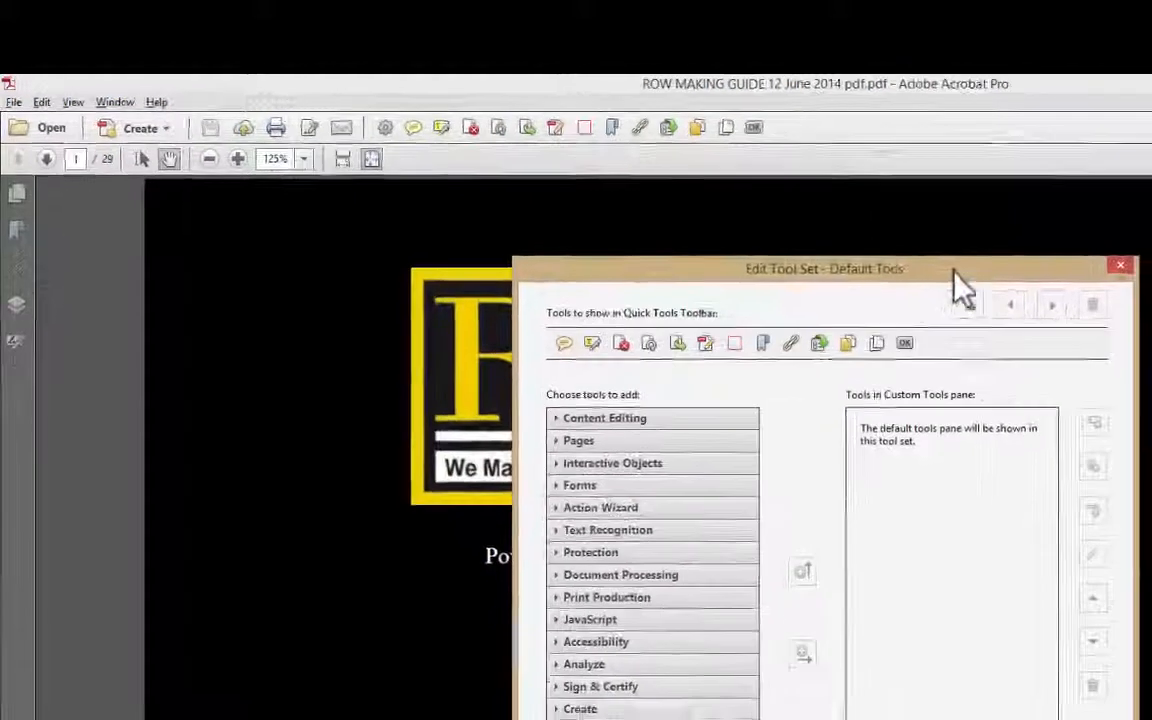
click(578, 440)
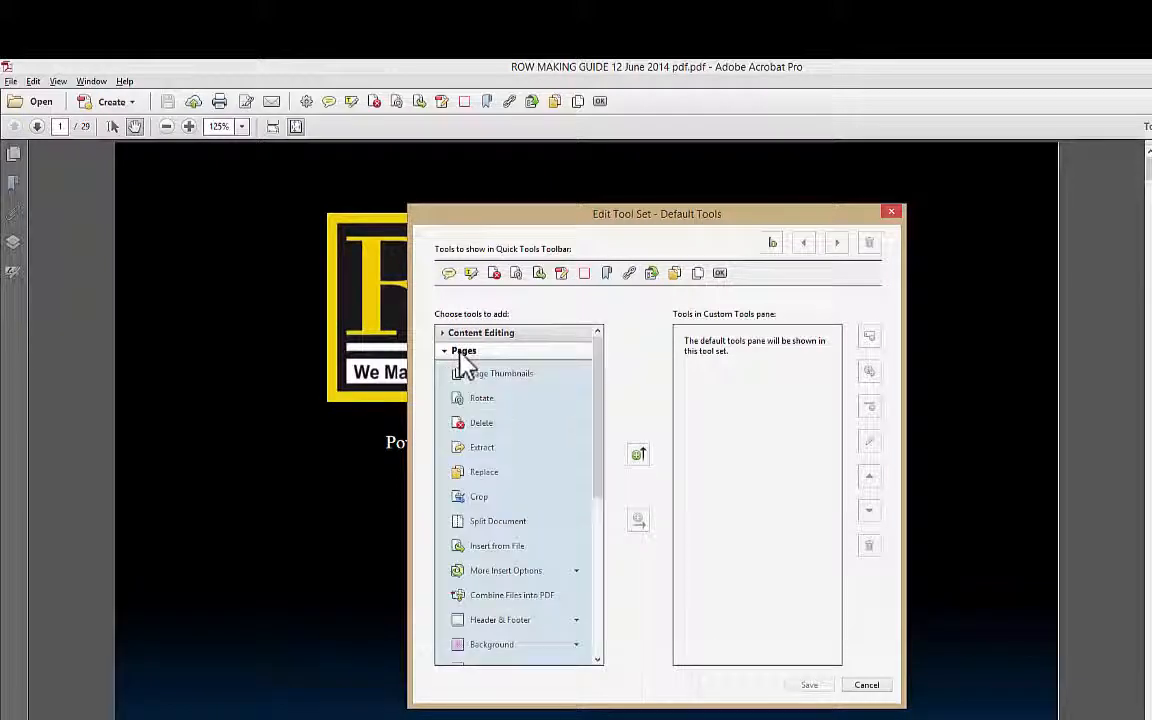
mouse_move(484, 398)
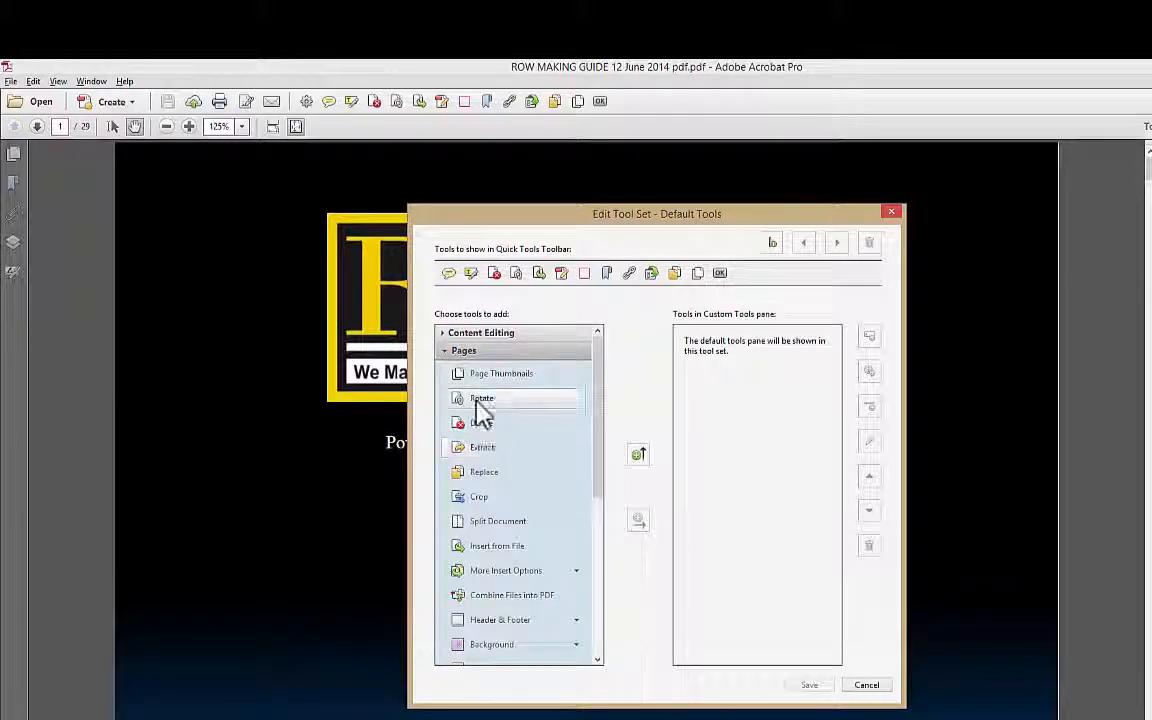
mouse_move(480, 398)
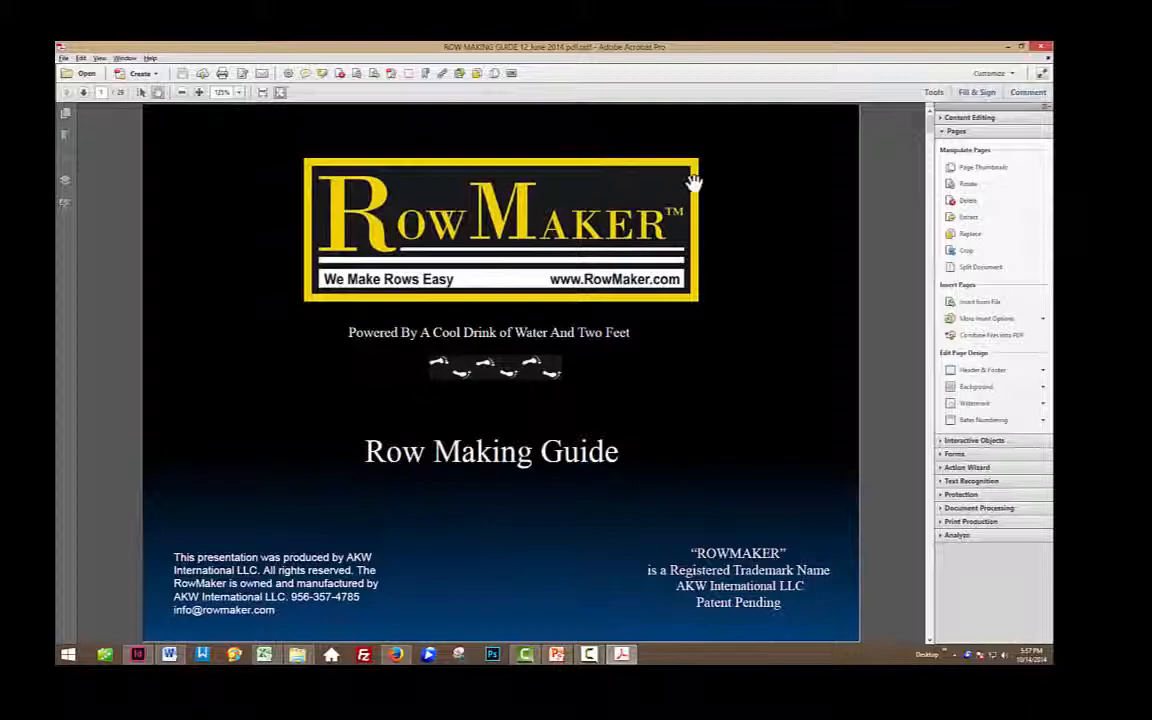
mouse_move(1018, 192)
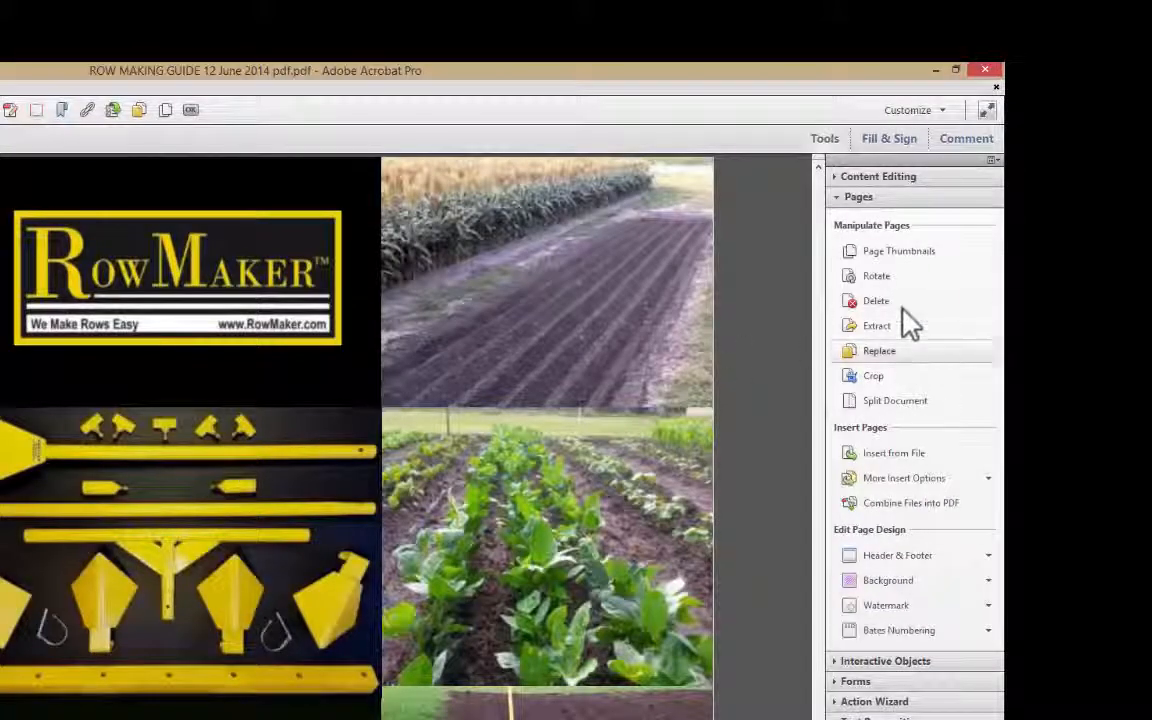
Delete page 29 only and confirm, leaving a 28-page guide ending on the seedling photo
click(876, 300)
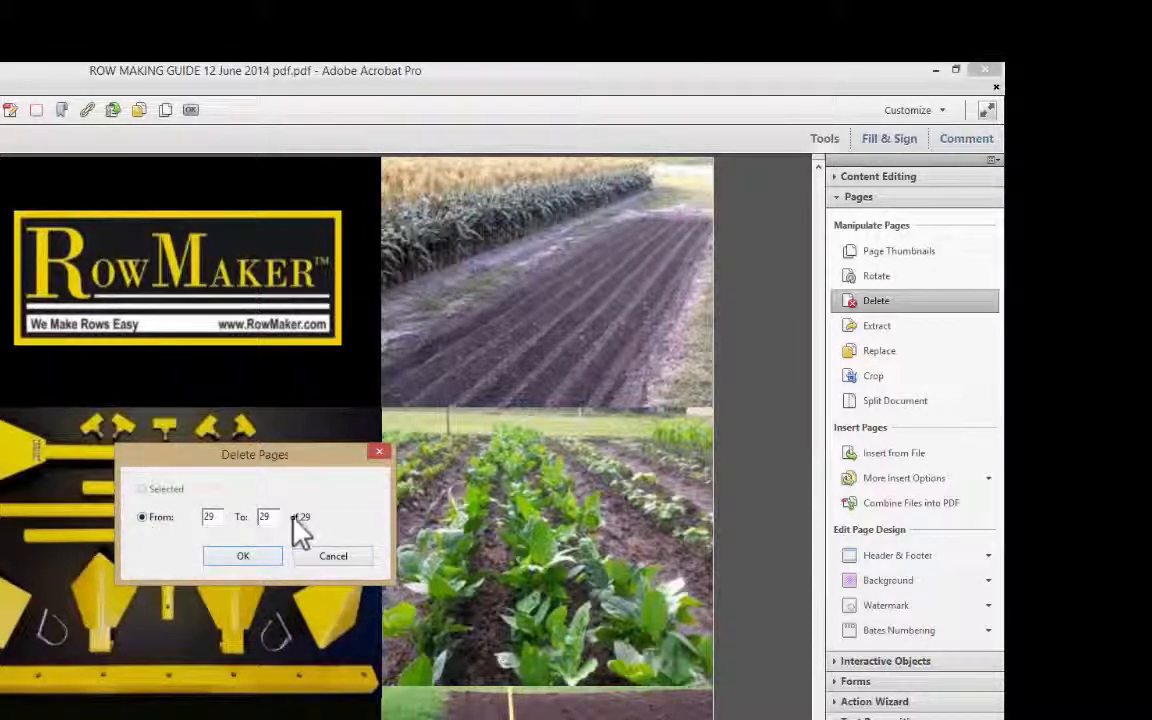
click(242, 556)
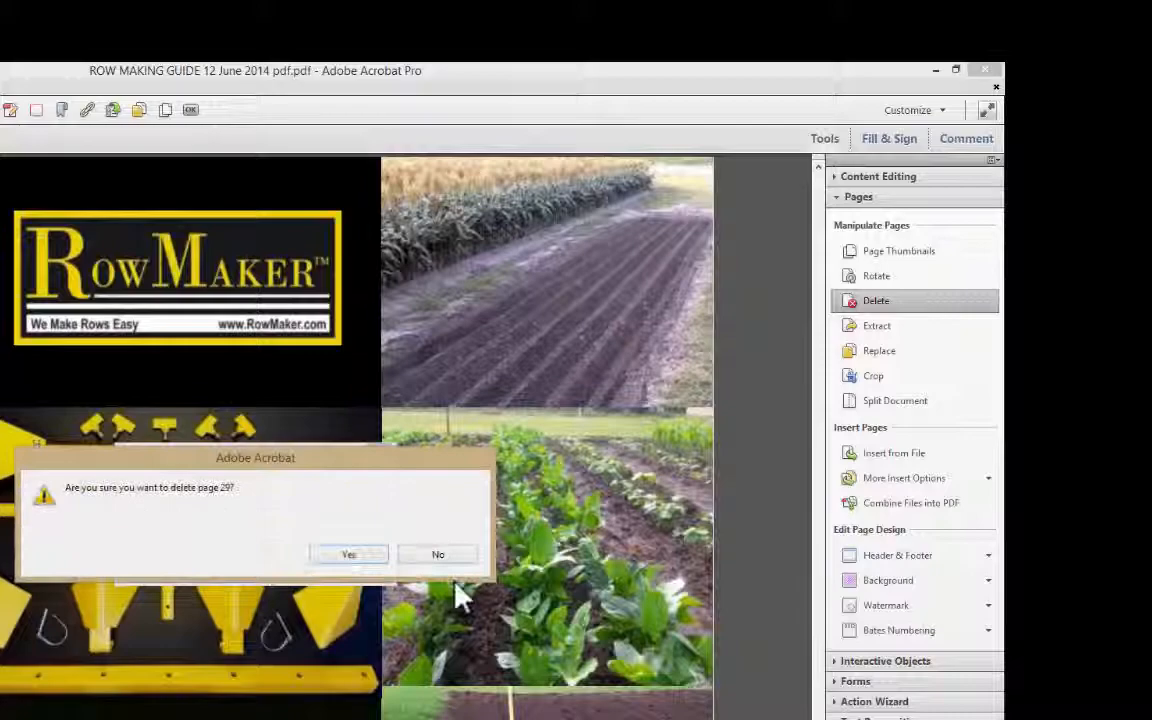
click(348, 554)
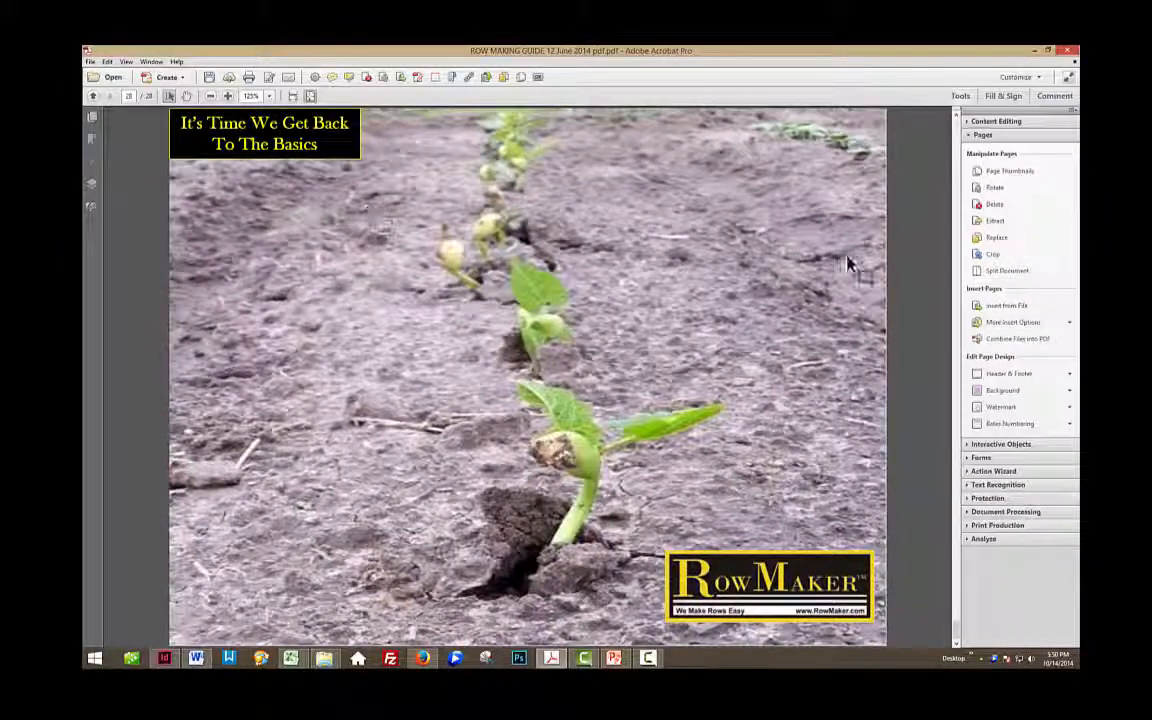
mouse_move(940, 224)
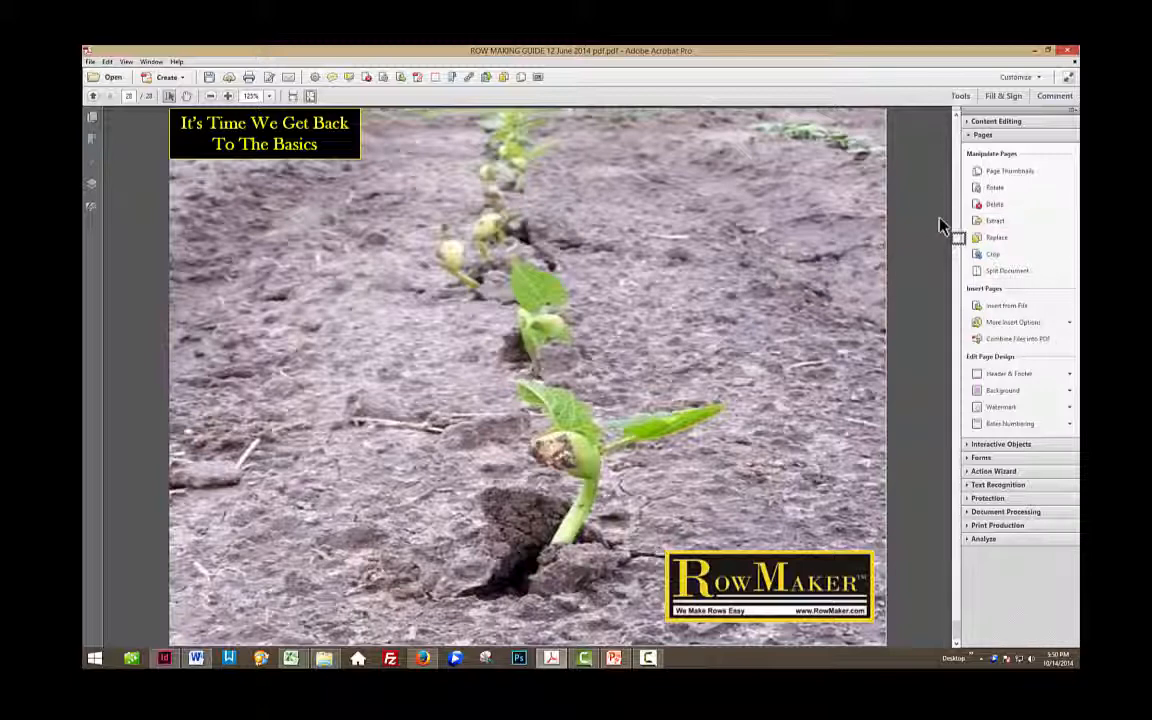
mouse_move(700, 268)
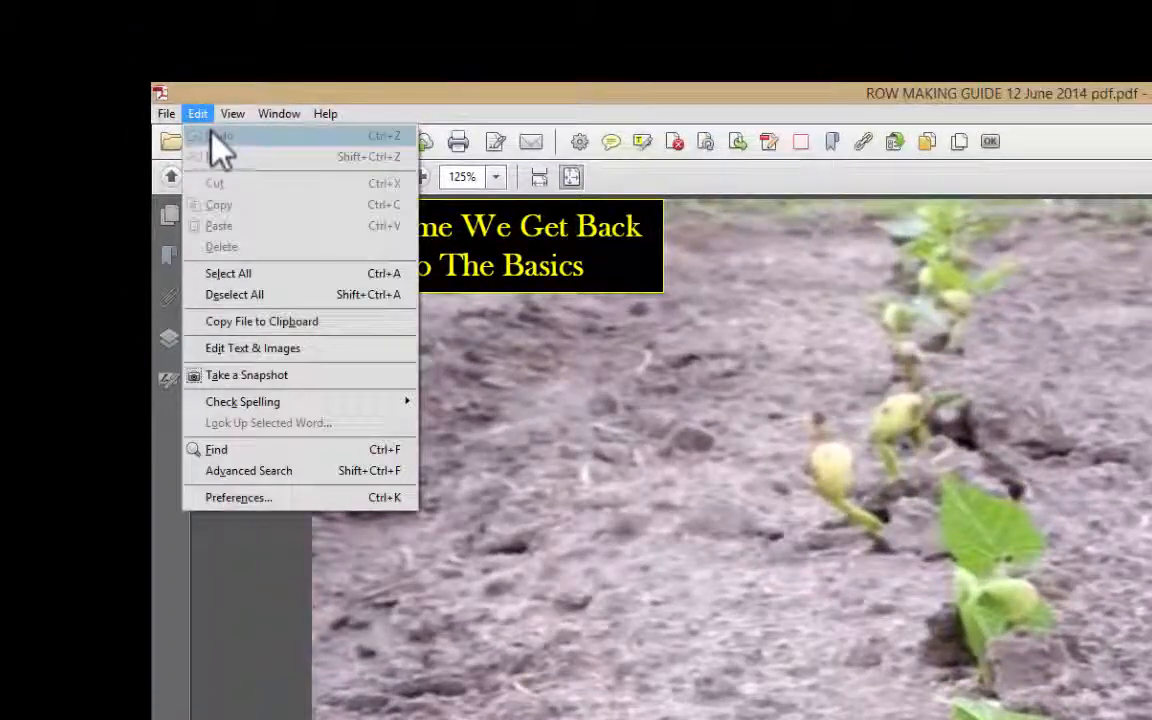
mouse_move(320, 150)
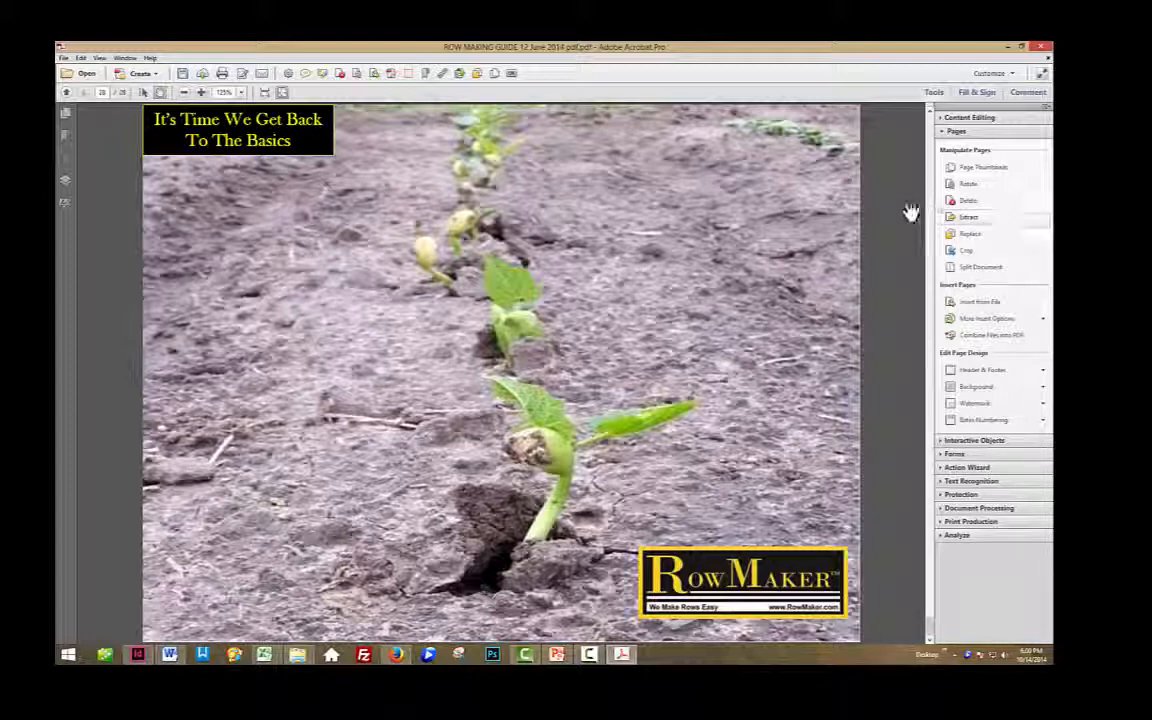
mouse_move(898, 212)
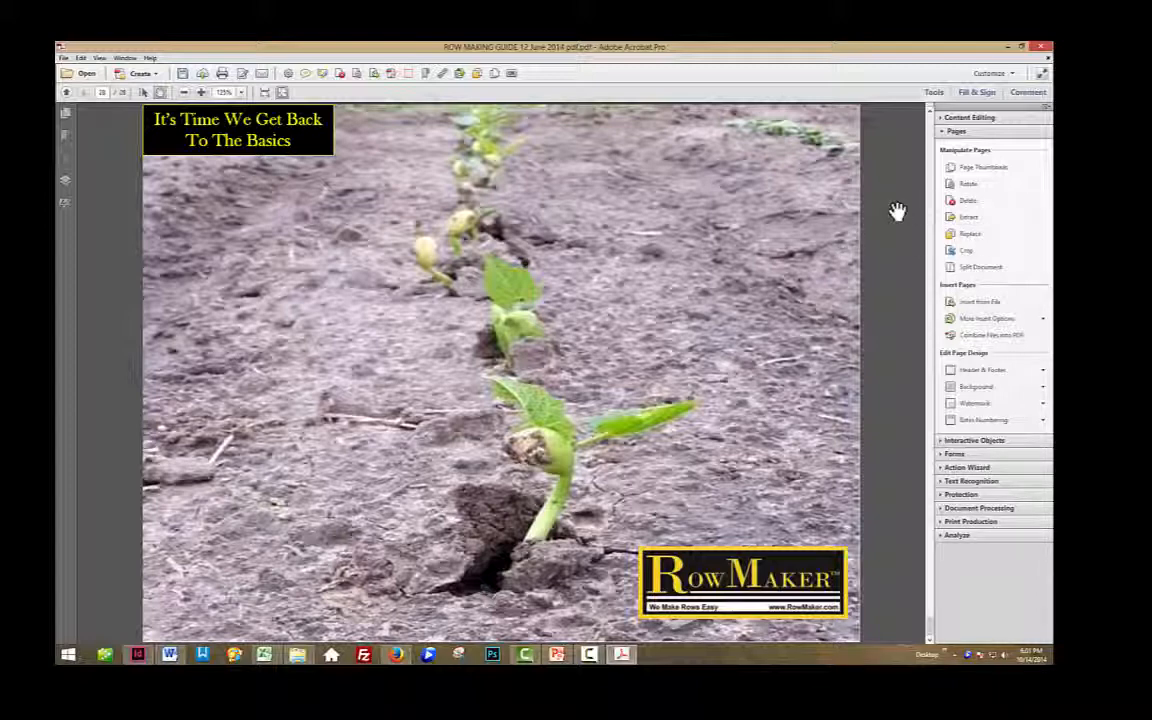